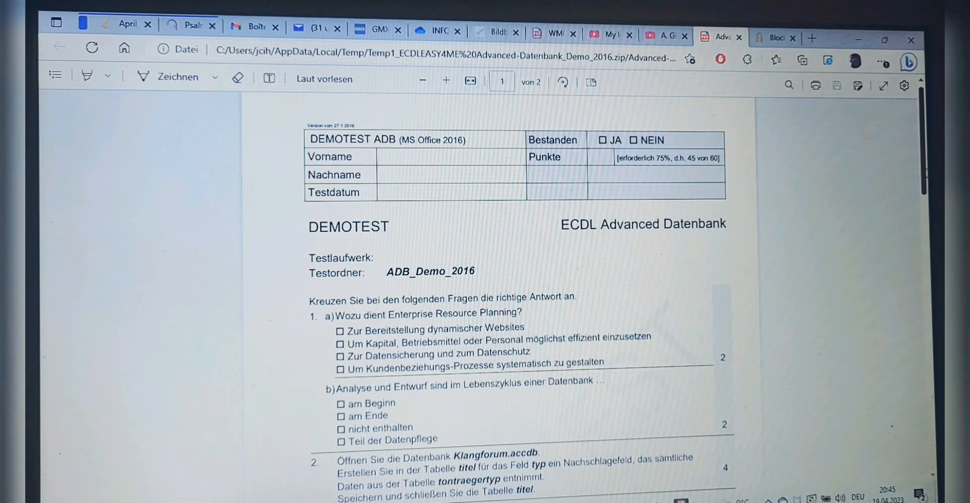
# Open Klangforum.accdb from the ADB_Demo_2016 folder so it launches in Access
pyautogui.scroll(-3)
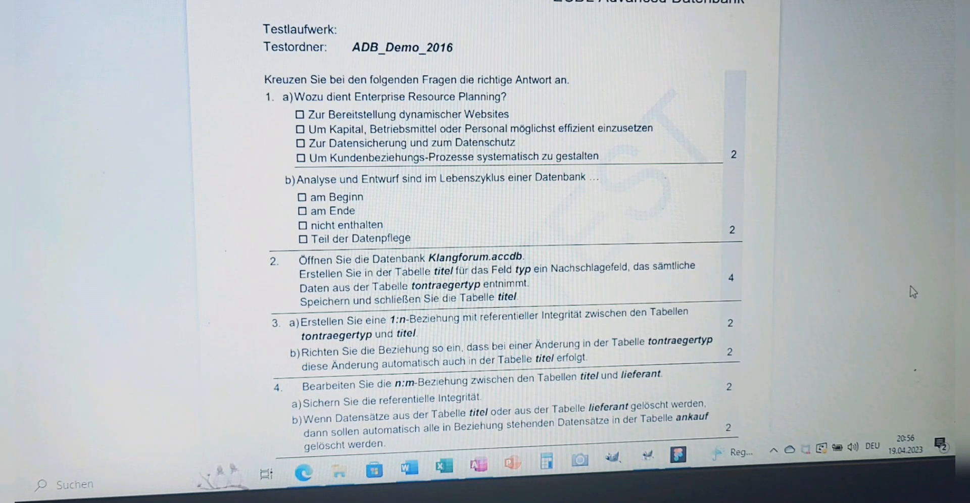
pyautogui.scroll(-3)
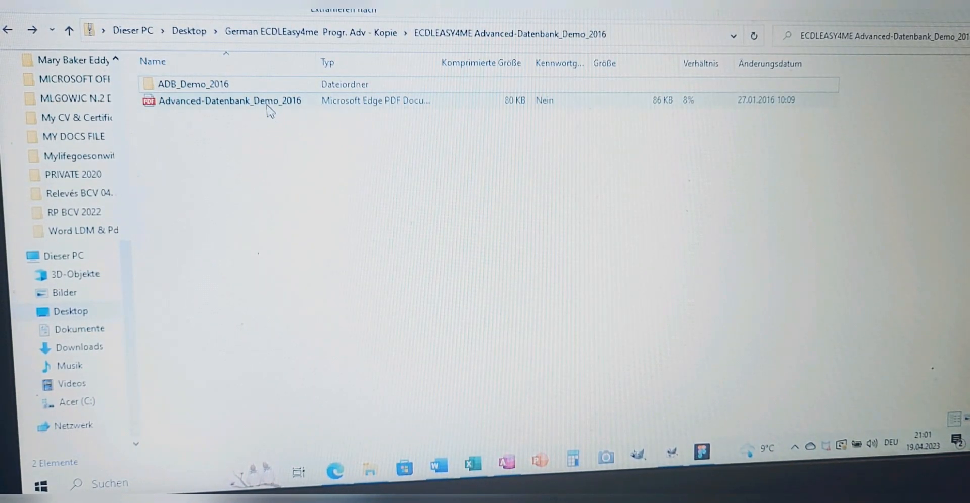
pyautogui.doubleClick(190, 83)
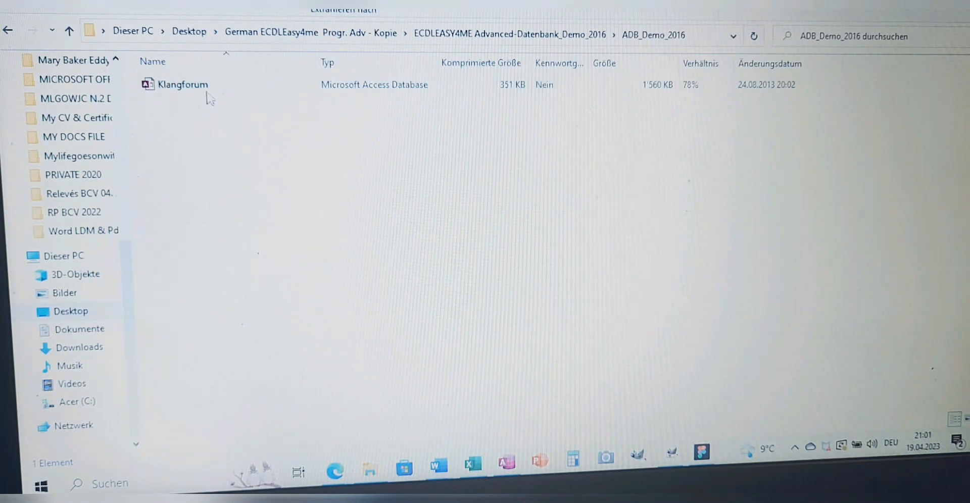
pyautogui.click(182, 85)
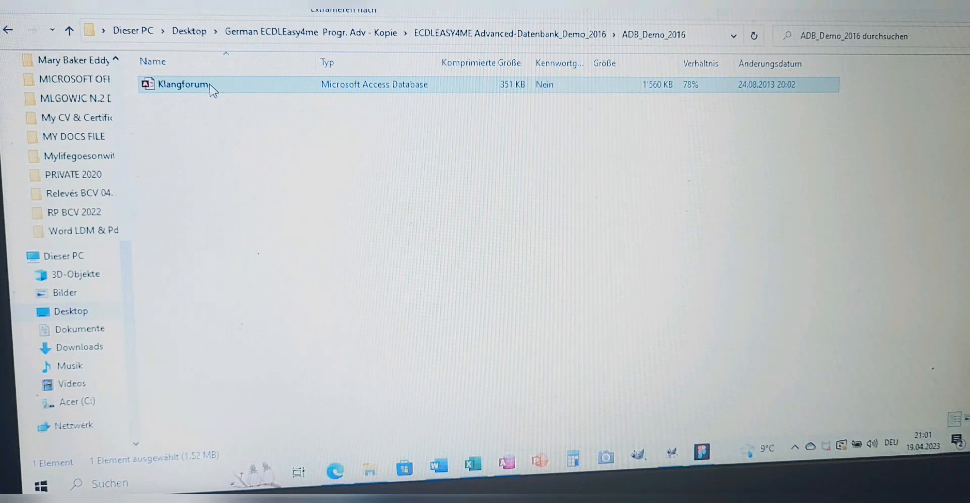
pyautogui.doubleClick(178, 85)
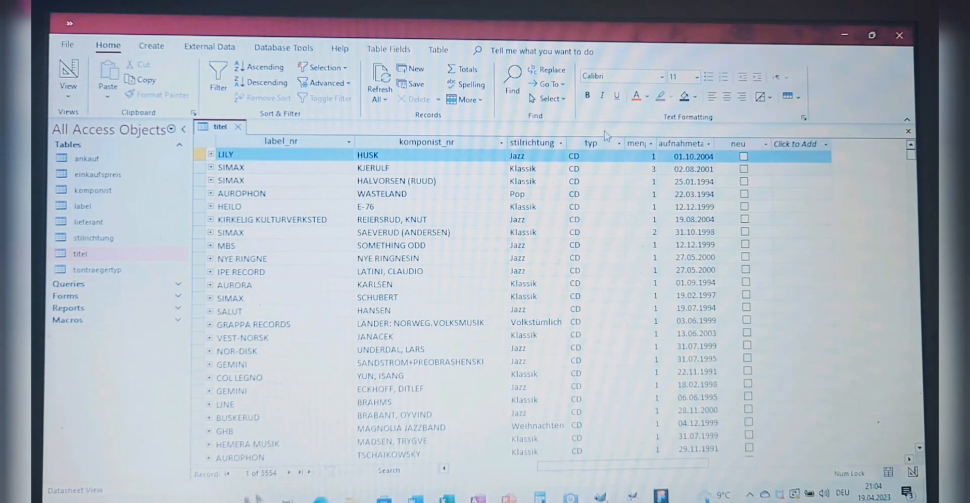
# Jump to the last titel records to check typ values like CD and MC, then go to design view
pyautogui.click(590, 143)
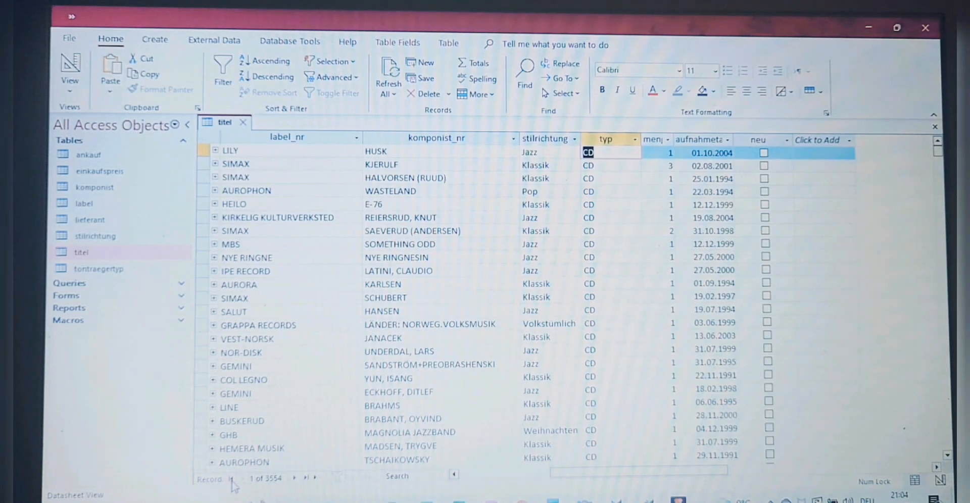
pyautogui.moveTo(295, 488)
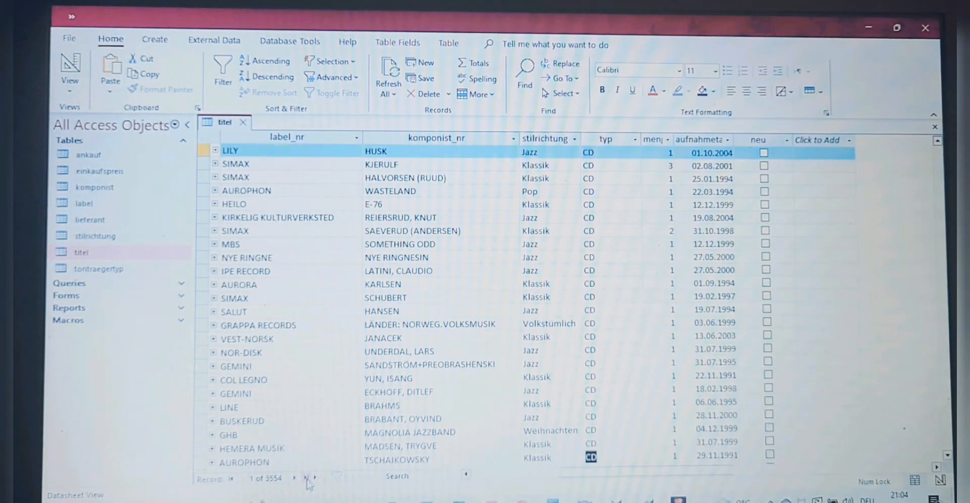
pyautogui.click(306, 490)
pyautogui.write('MC')
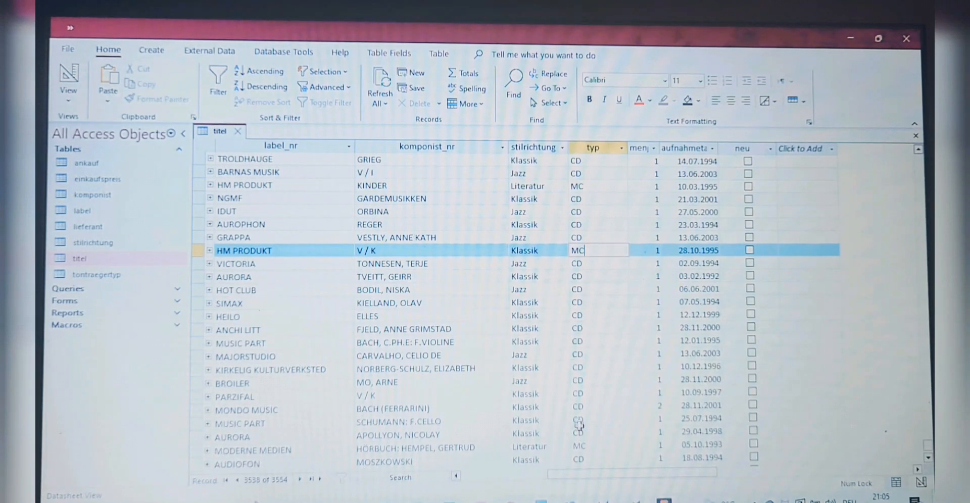
pyautogui.click(594, 147)
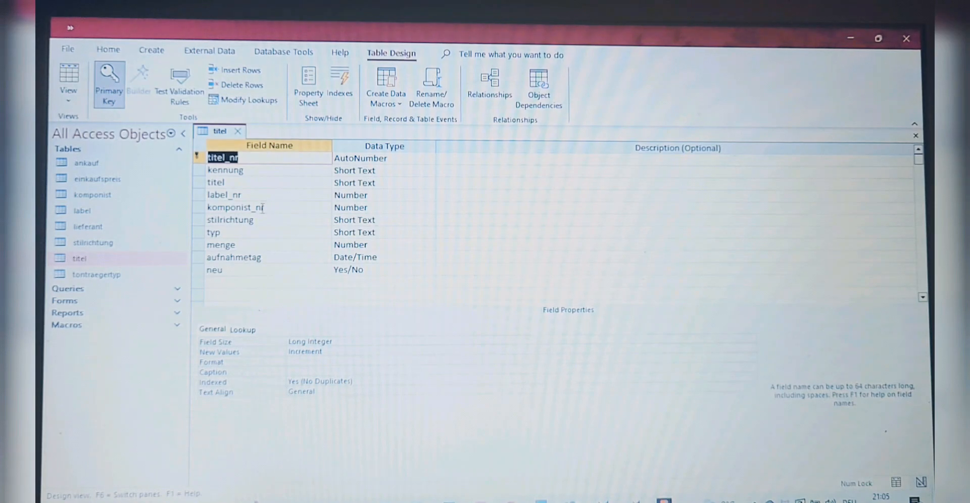
# Select the typ field and show its Lookup properties with the Display Control choices listed
pyautogui.click(233, 233)
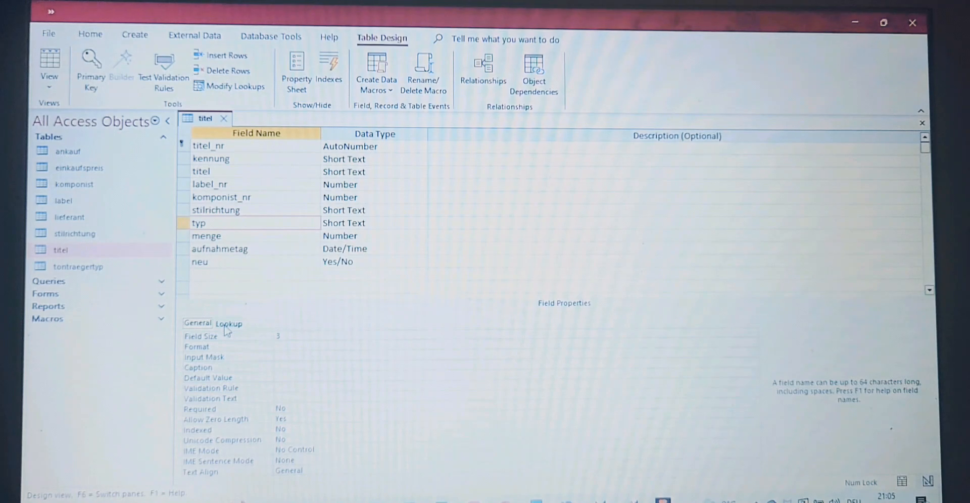
pyautogui.click(228, 323)
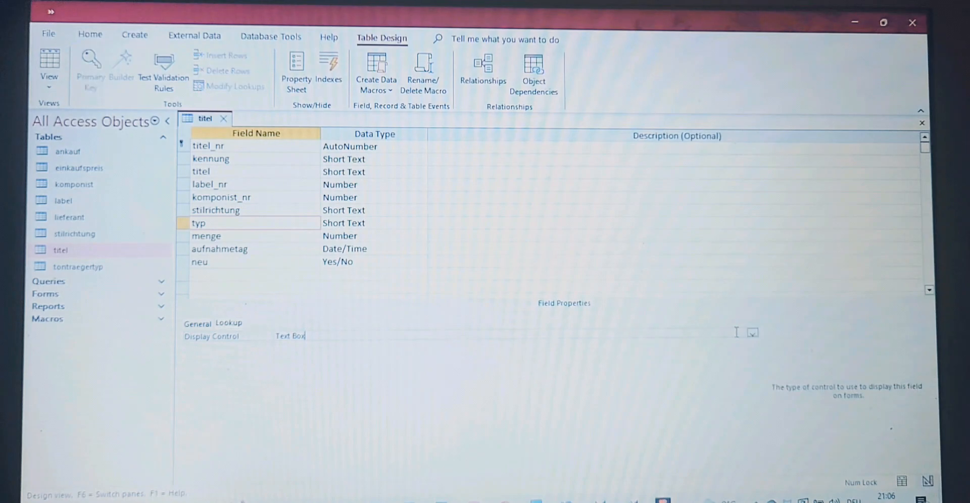
pyautogui.click(753, 333)
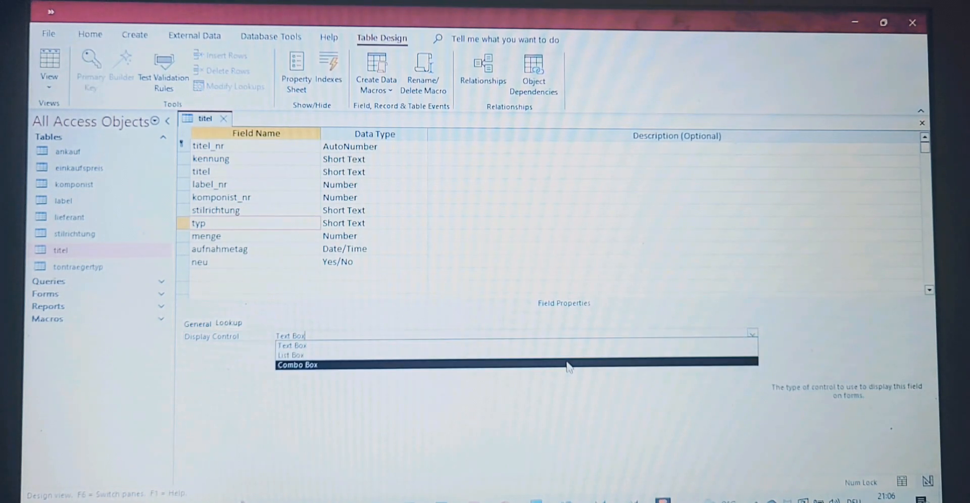
pyautogui.moveTo(438, 365)
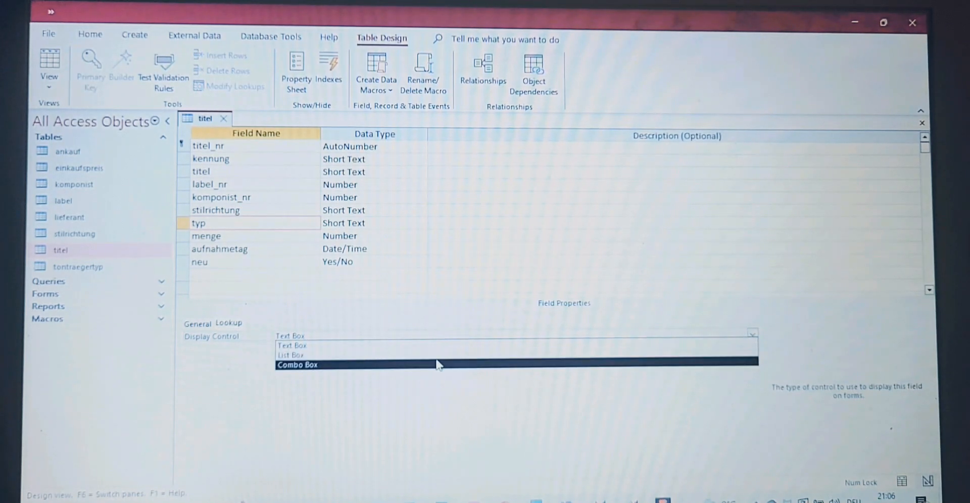
# Set typ to a Combo Box with Row Source tontraegertyp, then show the Limit To List choices
pyautogui.click(297, 365)
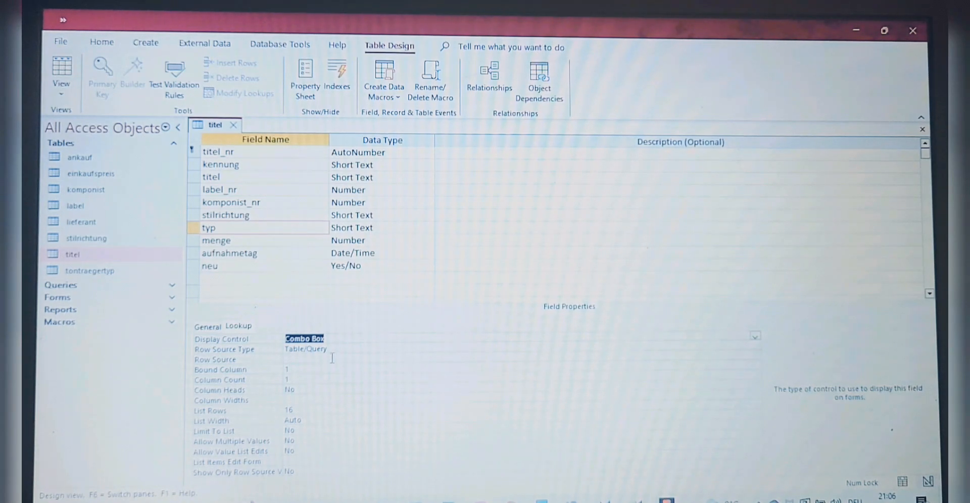
pyautogui.click(333, 360)
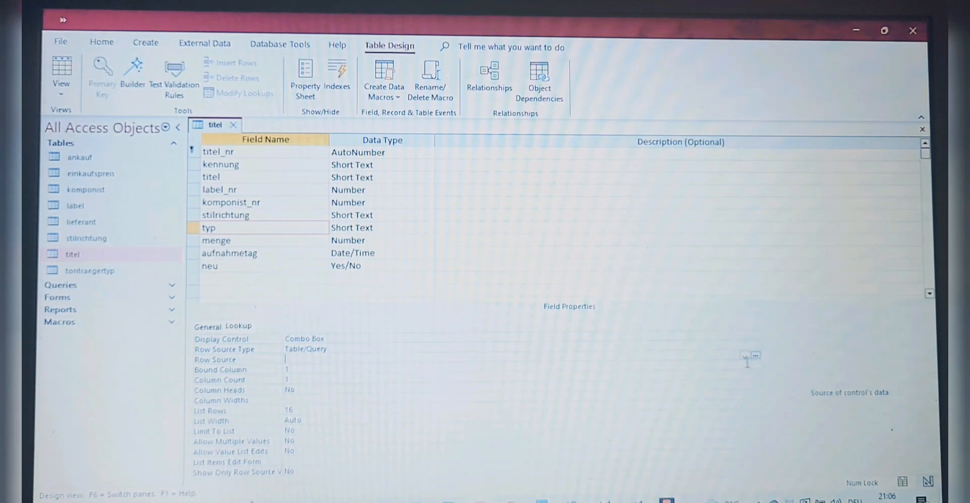
pyautogui.click(745, 356)
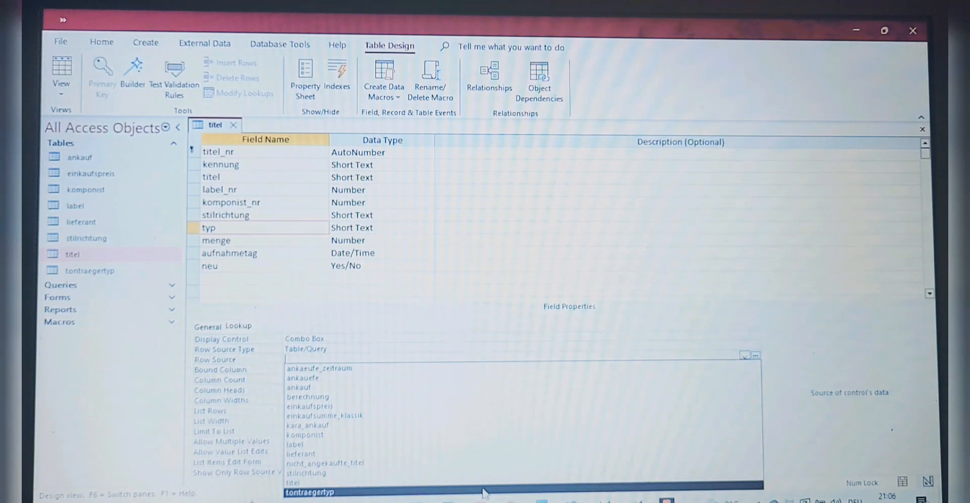
pyautogui.click(312, 494)
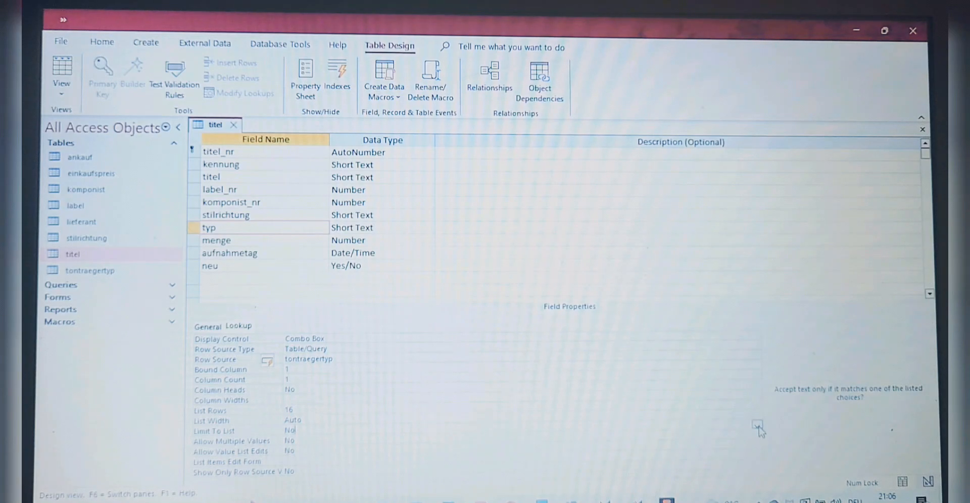
pyautogui.click(758, 427)
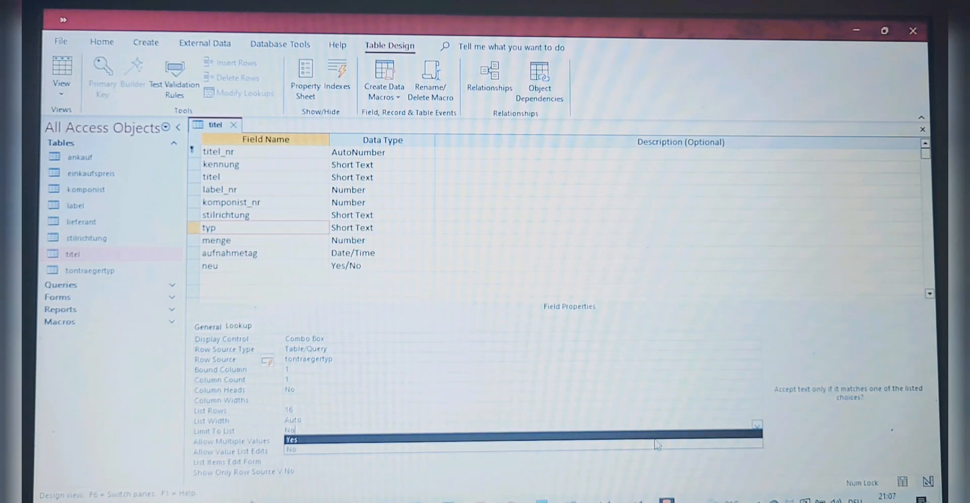
# Set Limit To List to Yes for typ, leaving Show Only Row Source Values at No
pyautogui.click(290, 440)
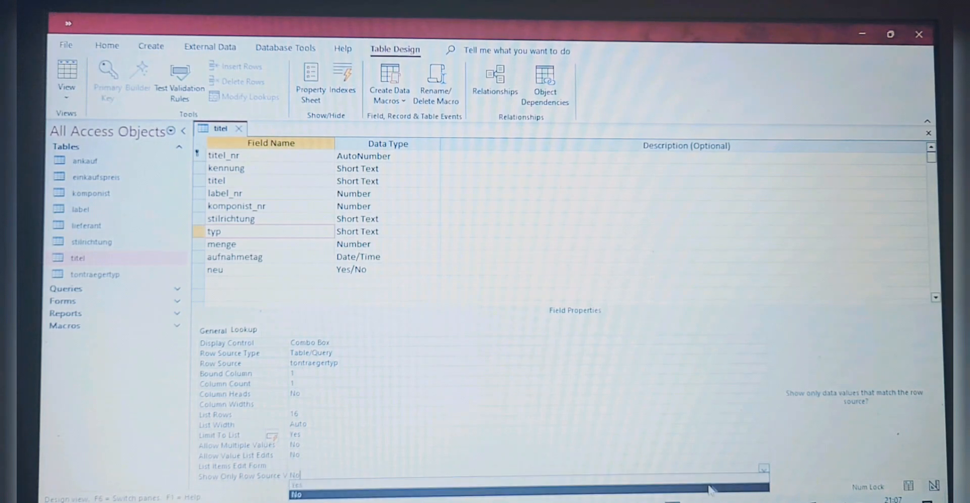
pyautogui.click(293, 486)
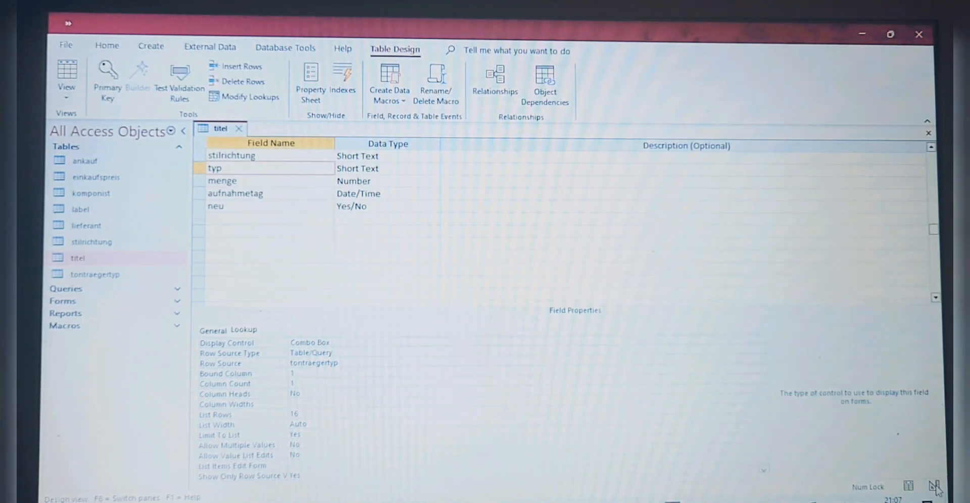
pyautogui.moveTo(914, 488)
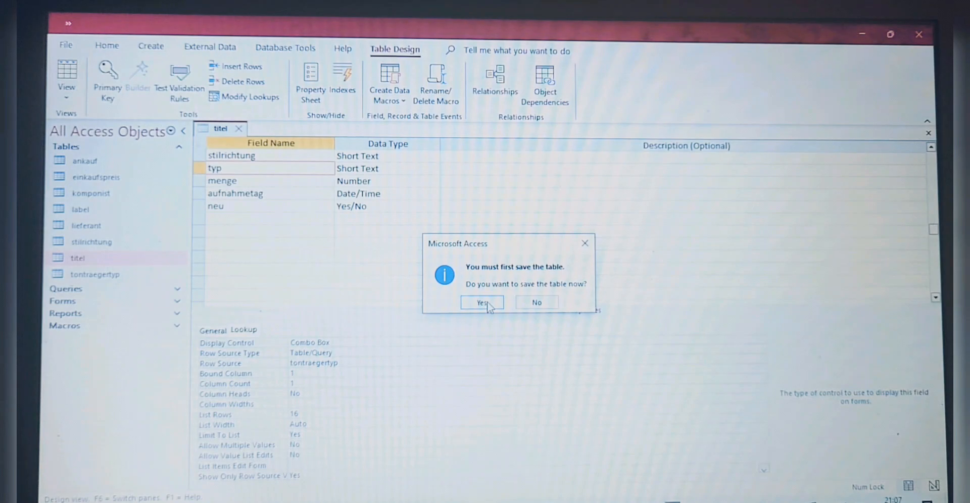
# Save the titel table, view its records and change LILY's typ to DVD
pyautogui.click(482, 303)
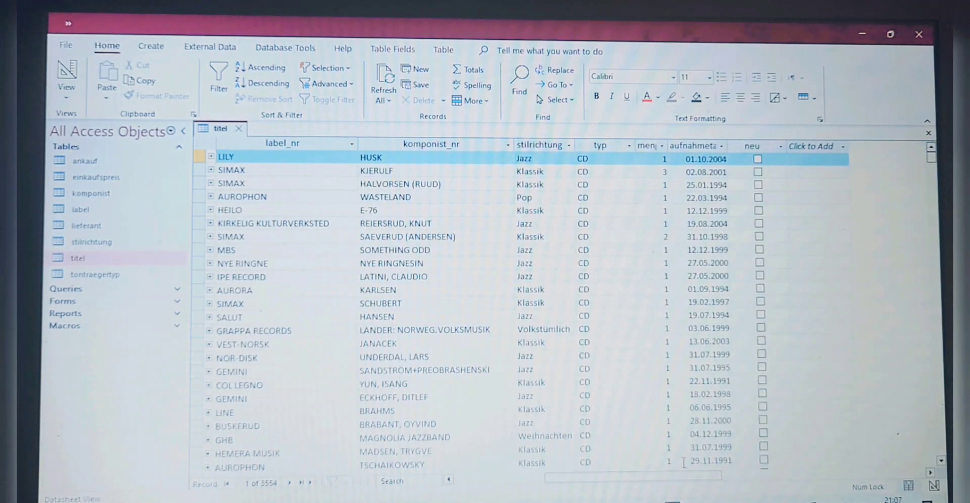
pyautogui.click(600, 145)
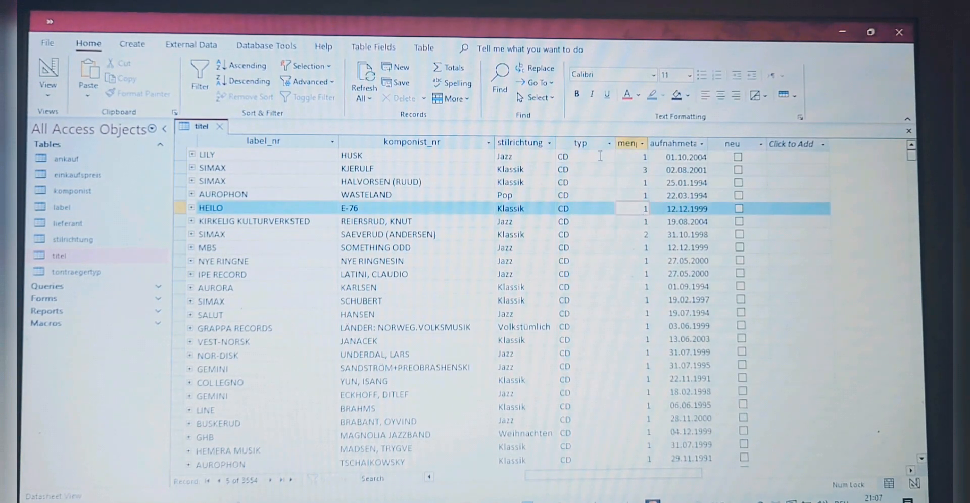
pyautogui.click(586, 157)
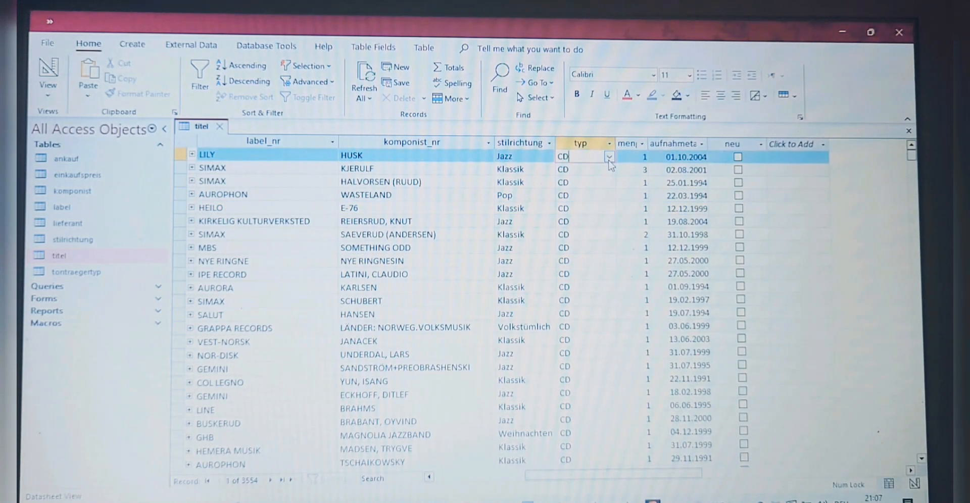
pyautogui.click(608, 156)
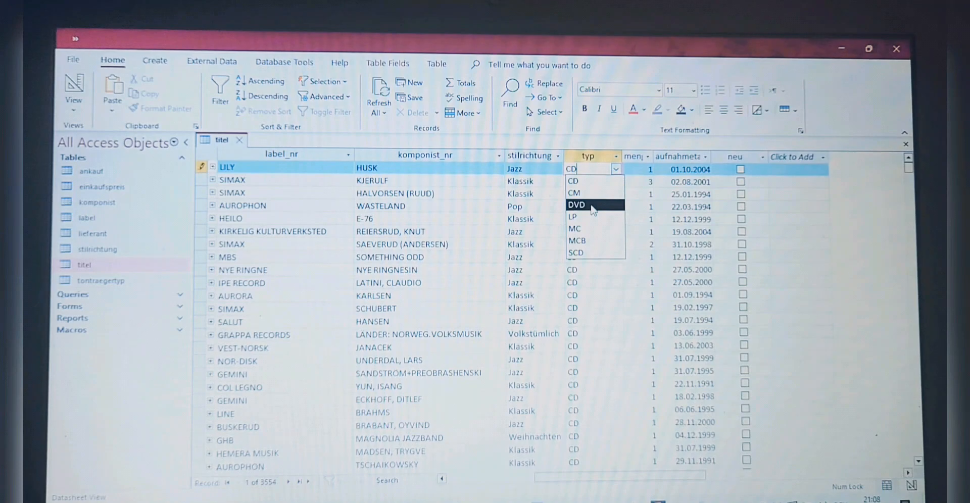
pyautogui.click(576, 205)
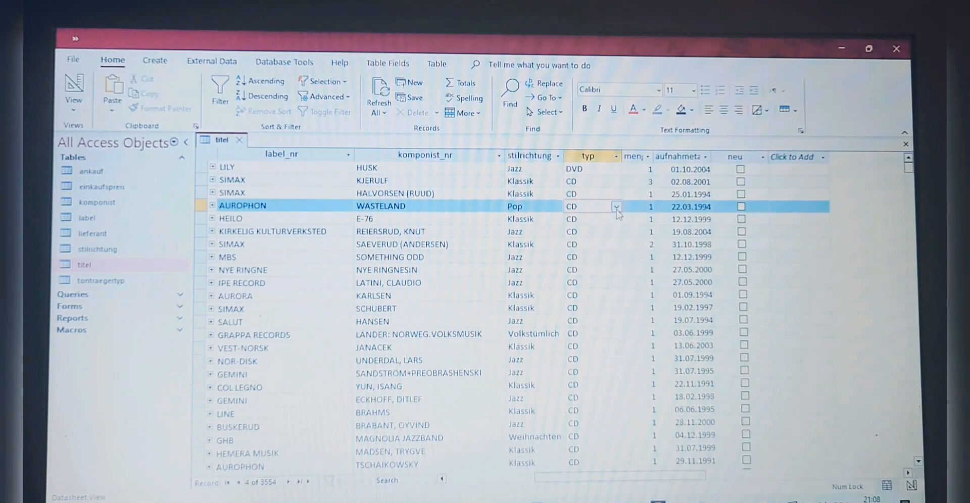
pyautogui.click(617, 207)
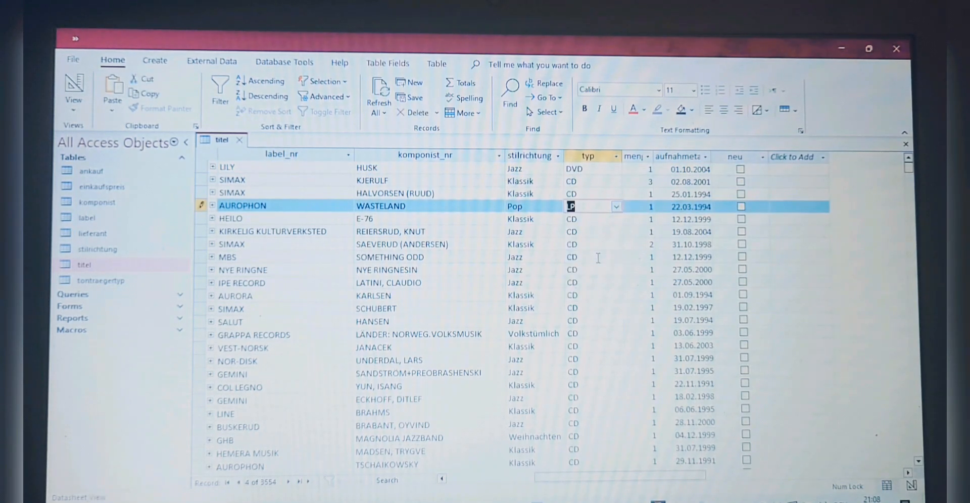
# Change NYE RINGNE's typ to SCD and VEST-NORSK's typ to DVD from the combo list
pyautogui.click(590, 270)
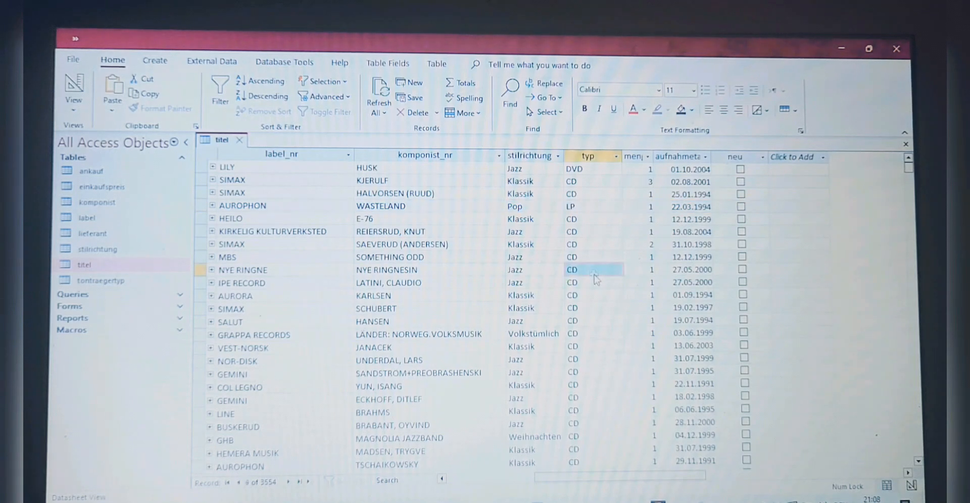
pyautogui.click(590, 269)
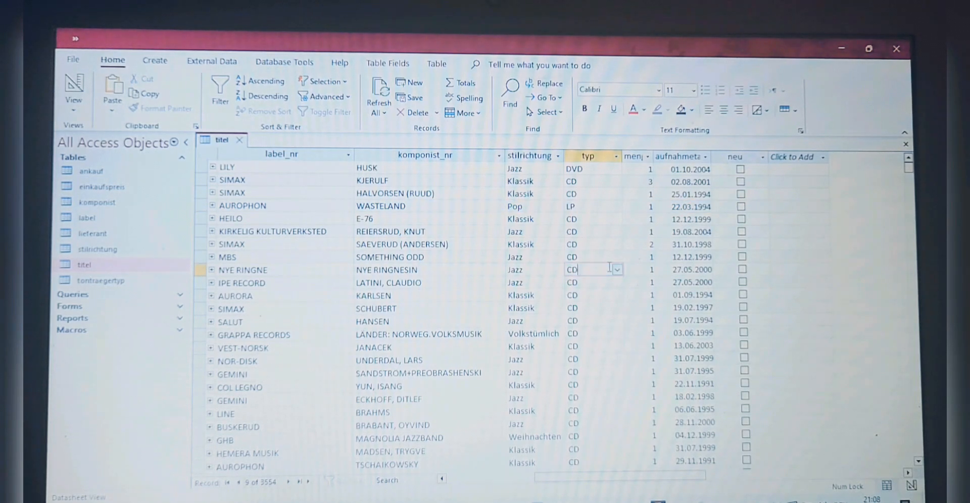
pyautogui.click(616, 269)
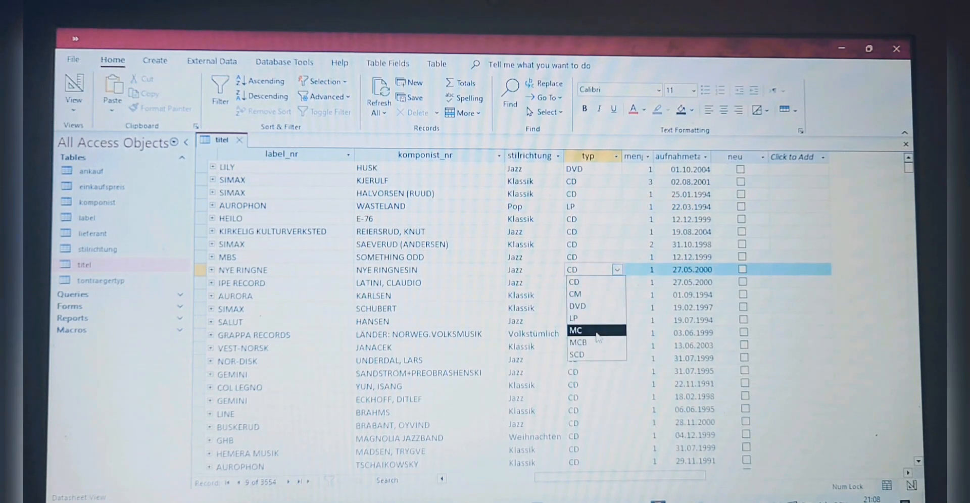
pyautogui.click(577, 354)
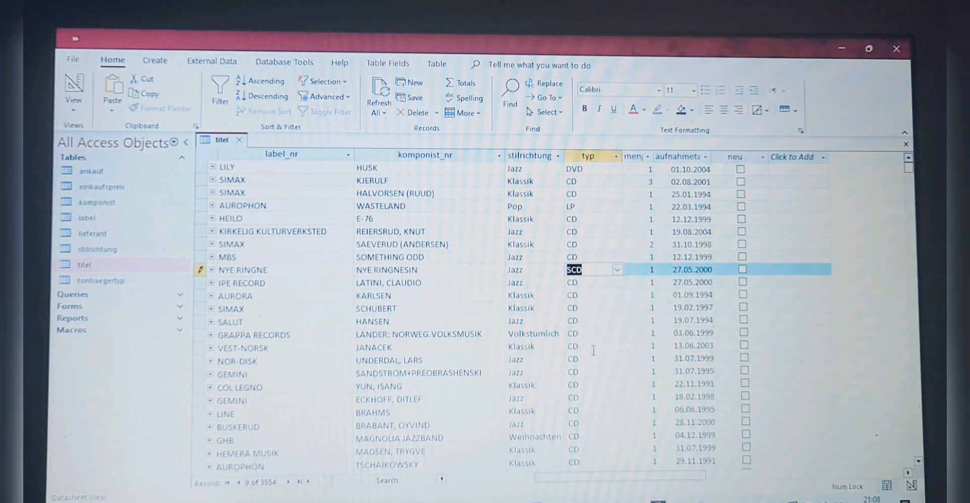
pyautogui.click(618, 347)
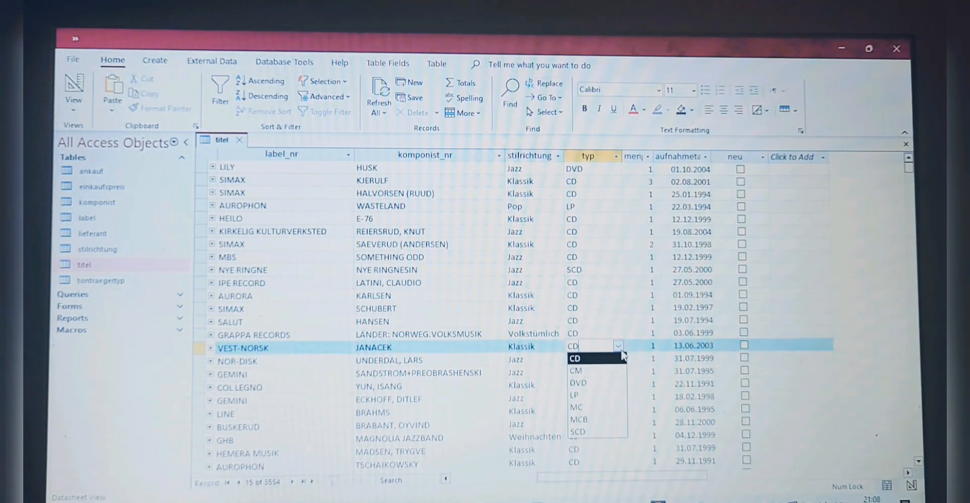
pyautogui.click(578, 383)
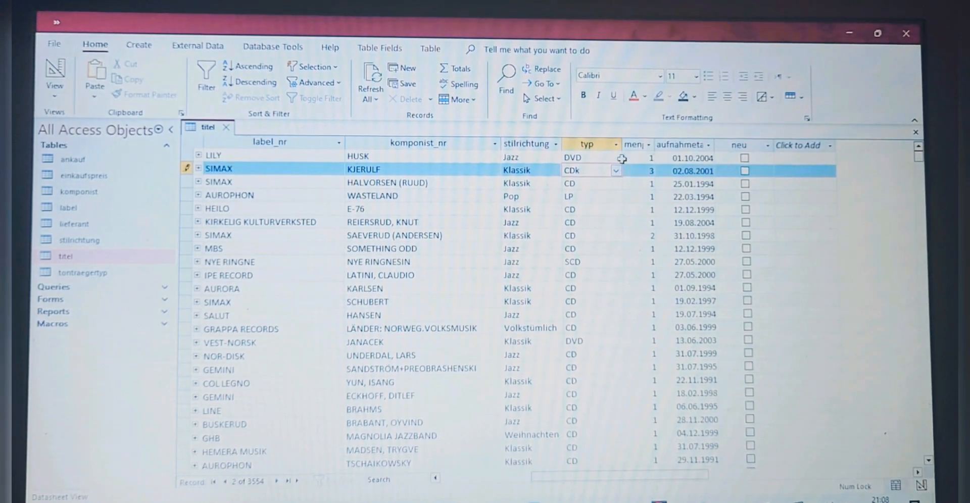
# Dismiss the not-in-list warning on KJERULF's typ and pick an allowed carrier type instead
pyautogui.click(615, 171)
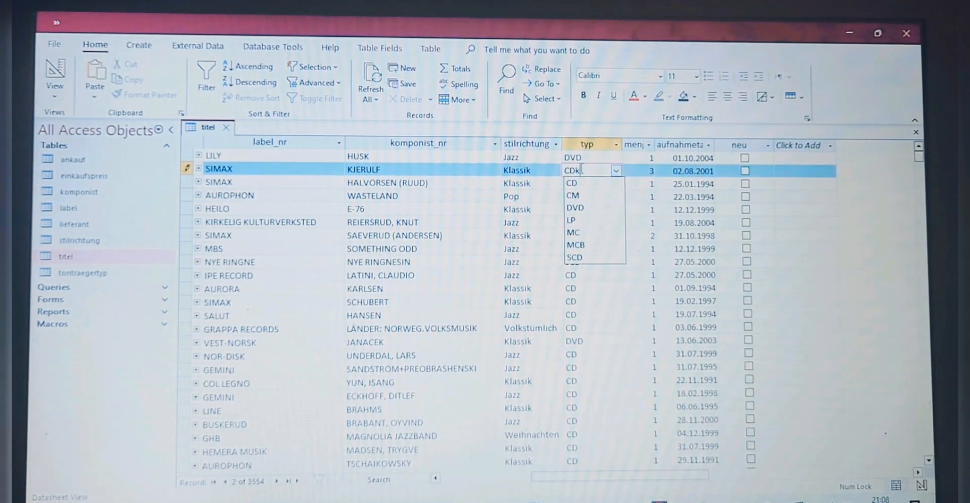
pyautogui.press('Enter')
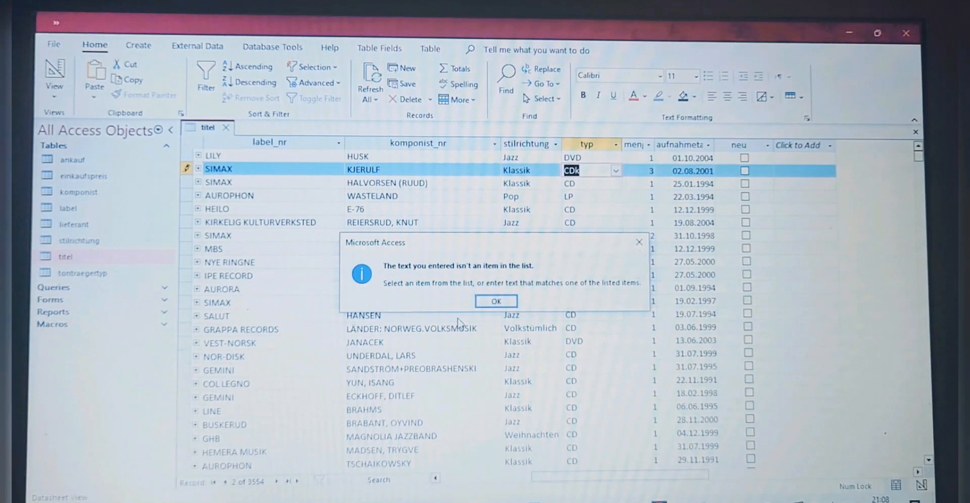
pyautogui.click(496, 301)
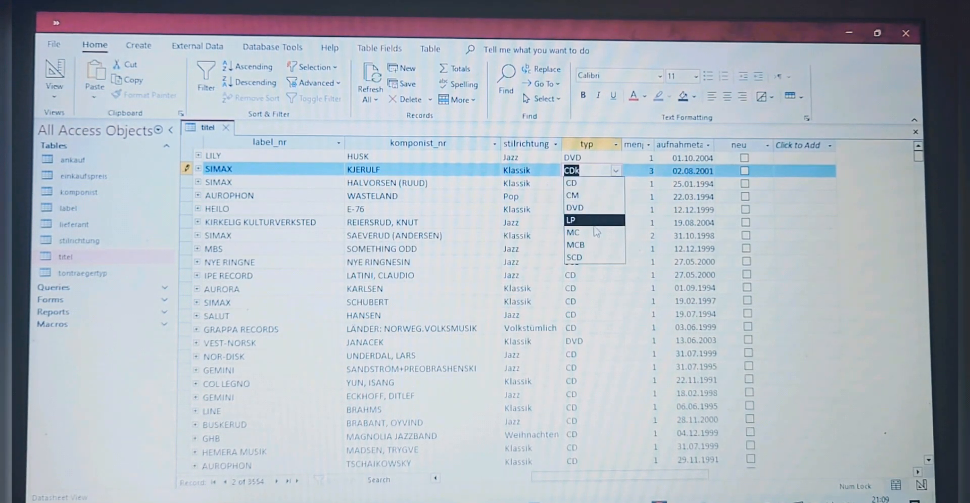
pyautogui.click(572, 232)
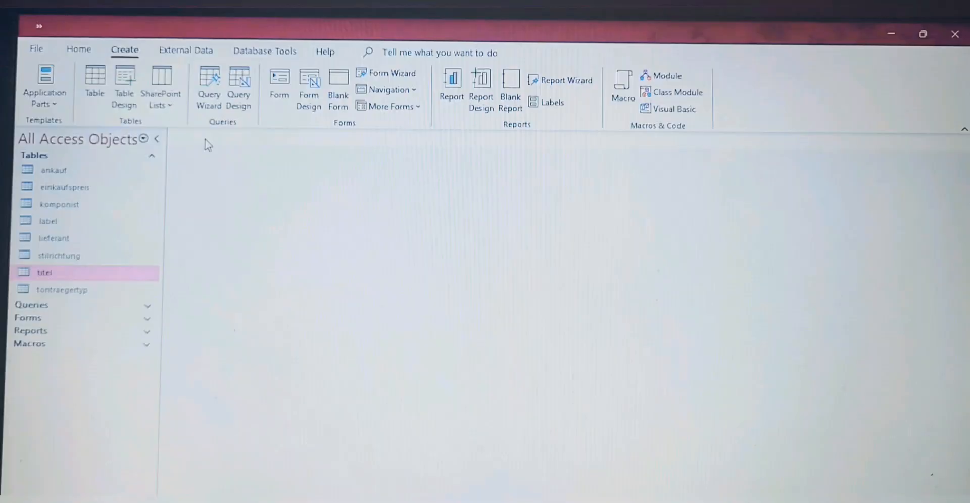
pyautogui.moveTo(217, 192)
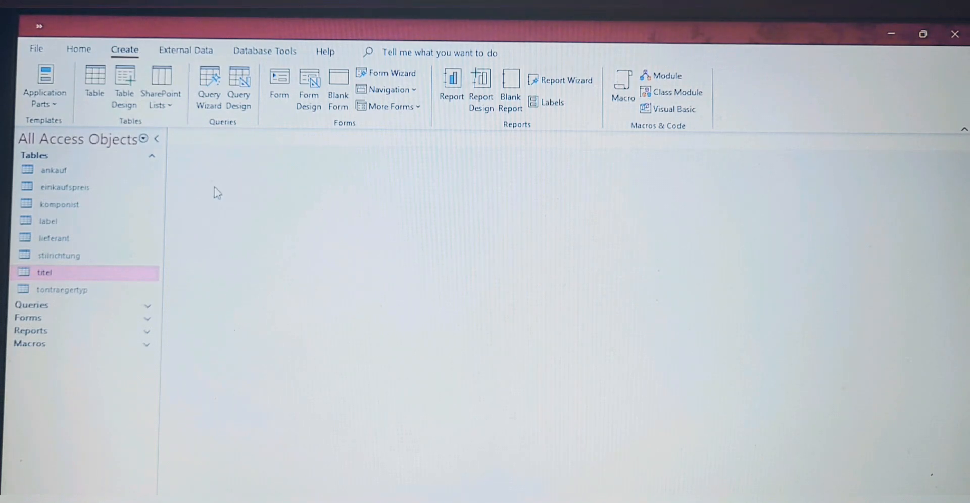
pyautogui.moveTo(241, 84)
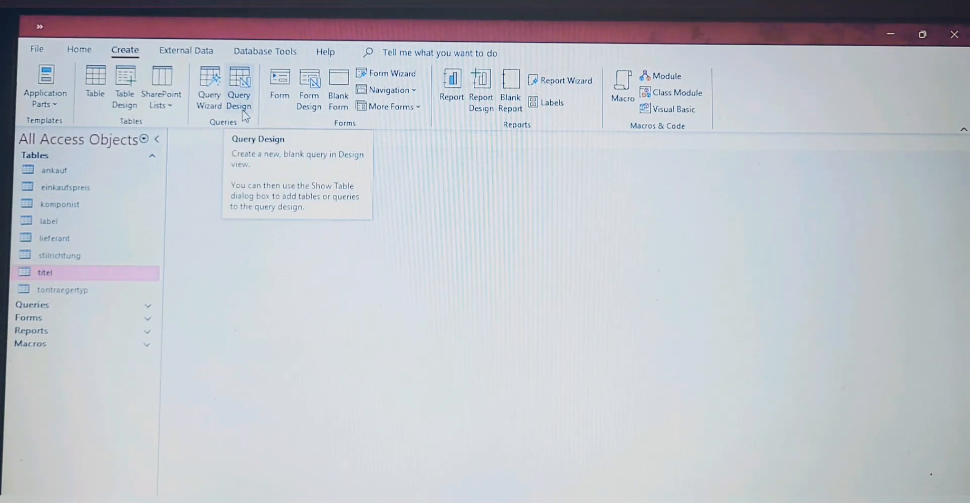
pyautogui.moveTo(232, 64)
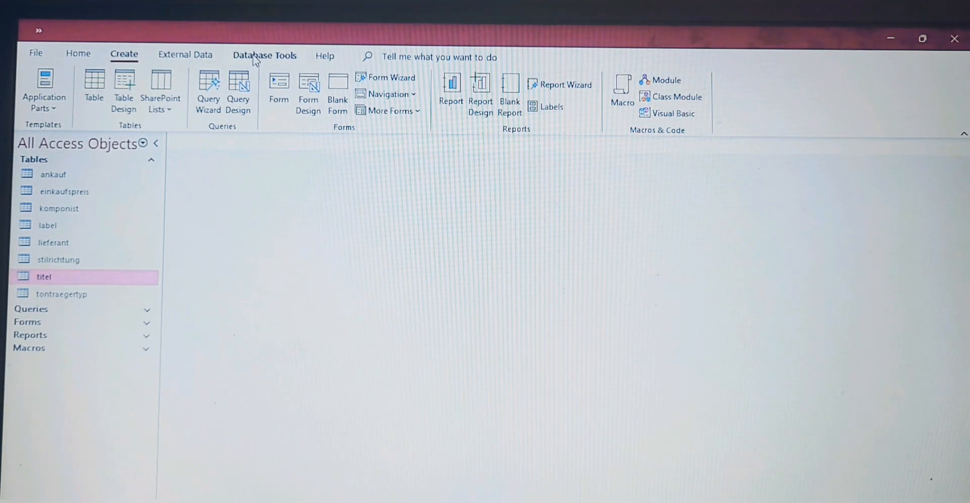
# Show the Database Tools ribbon commands
pyautogui.click(265, 56)
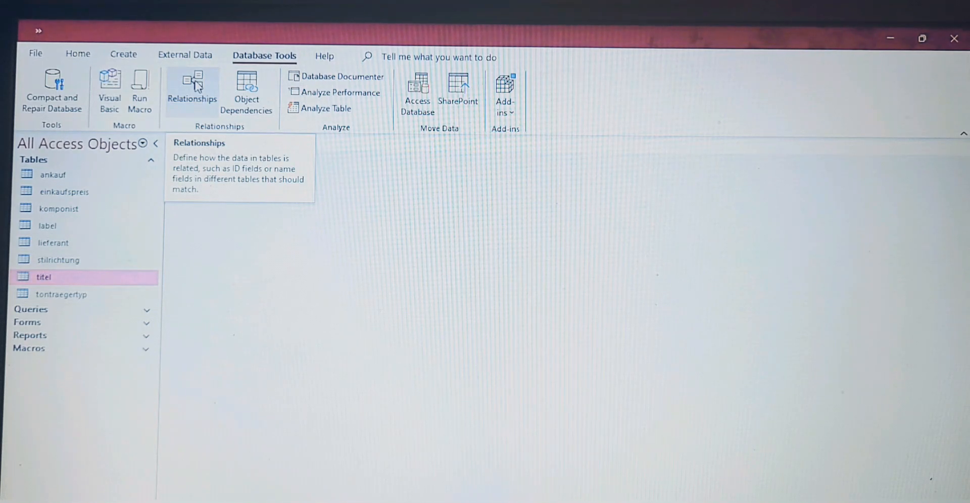
# Show the Relationships window and select tontraegertyp in the navigation pane
pyautogui.click(192, 84)
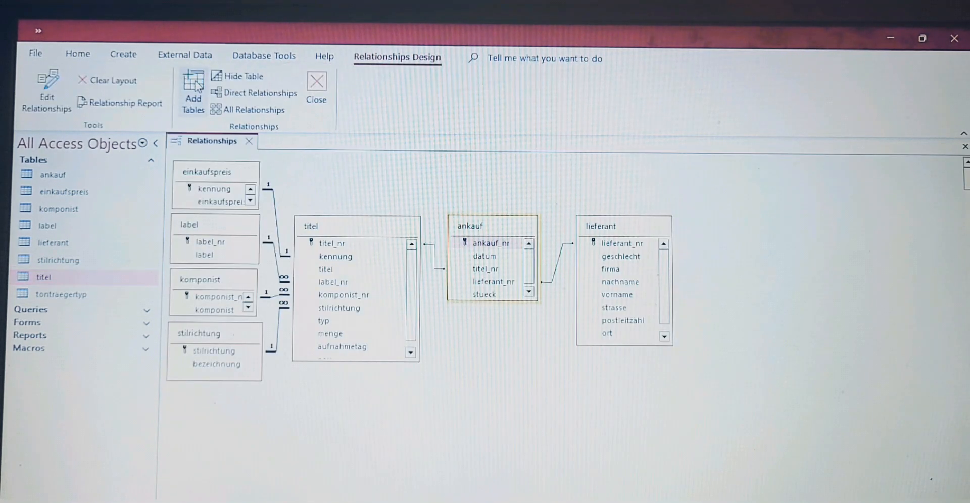
pyautogui.moveTo(257, 472)
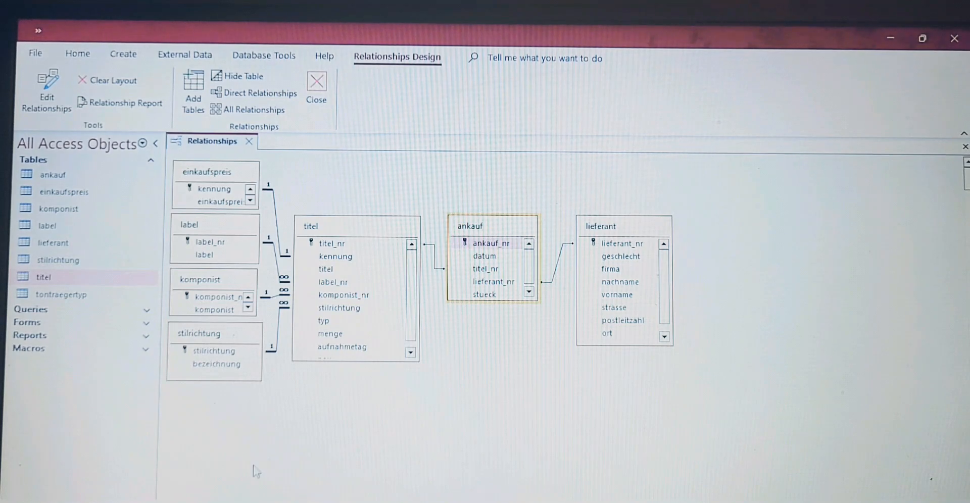
pyautogui.moveTo(261, 311)
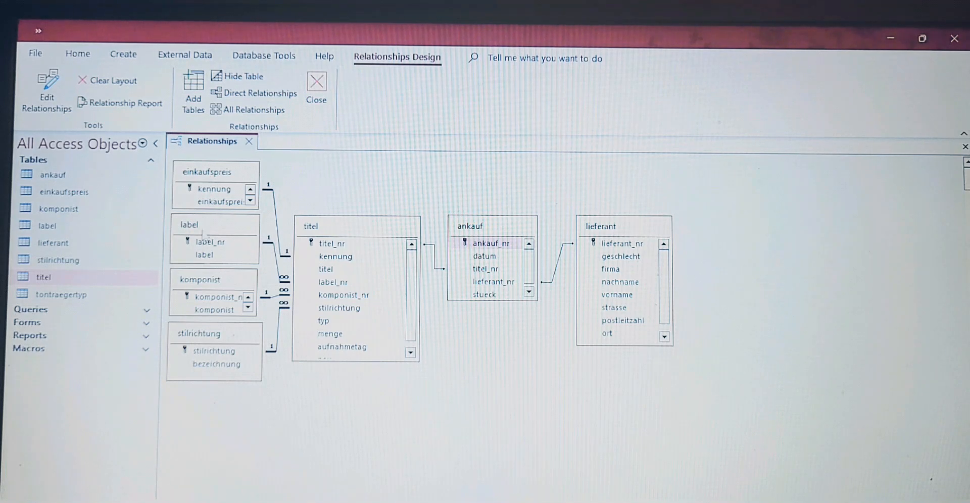
pyautogui.moveTo(338, 406)
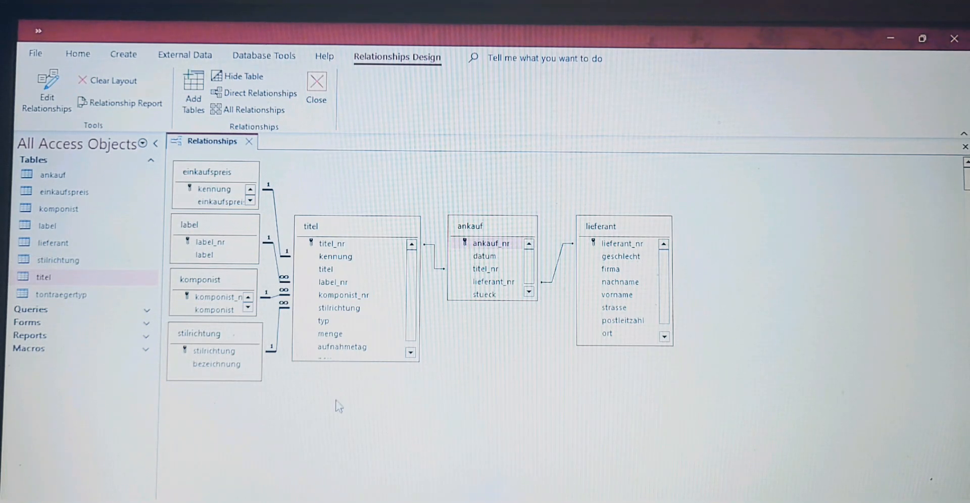
pyautogui.moveTo(66, 304)
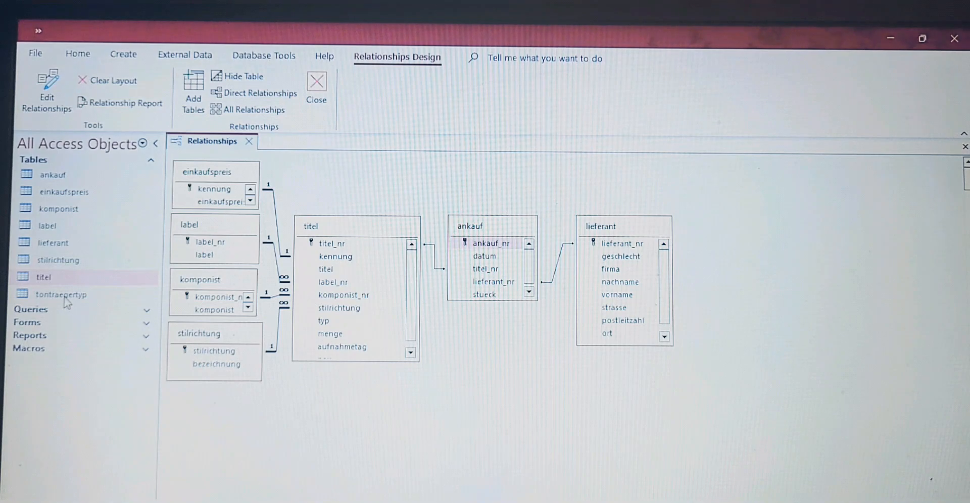
pyautogui.moveTo(69, 300)
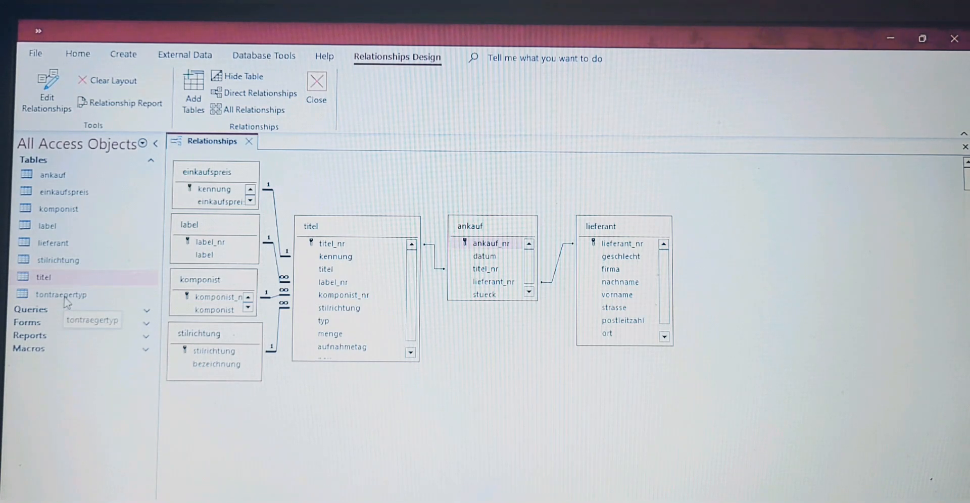
pyautogui.click(61, 295)
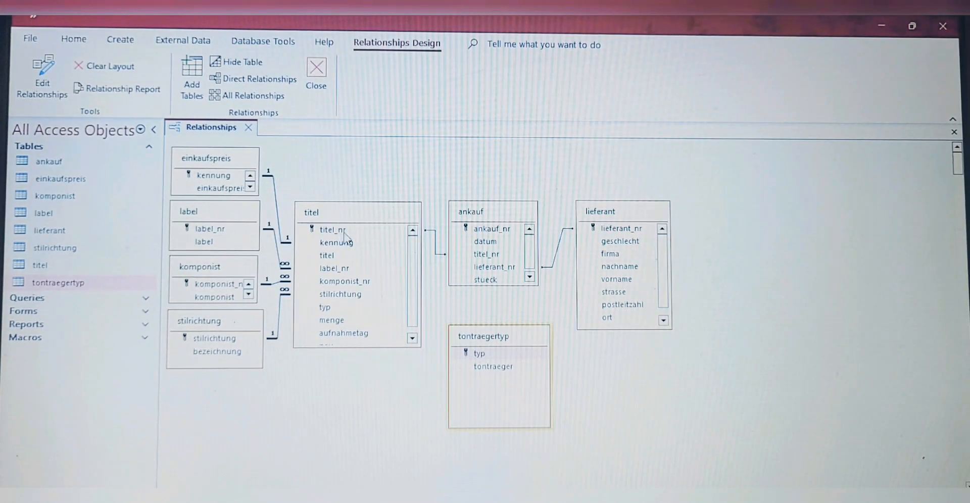
# Bring up the Edit Relationships dialog to define a new relationship for tontraegertyp
pyautogui.click(479, 354)
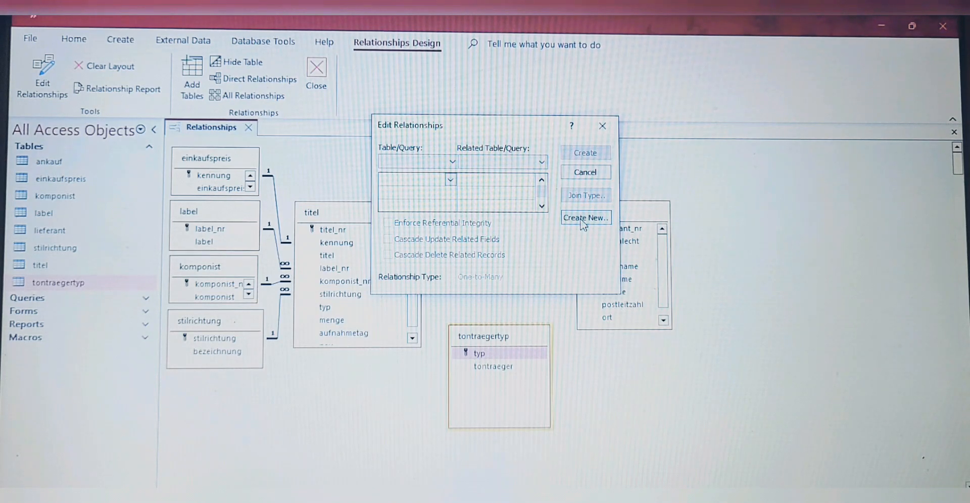
# Start a new relationship with tontraegertyp as the left table and typ as its field
pyautogui.click(586, 219)
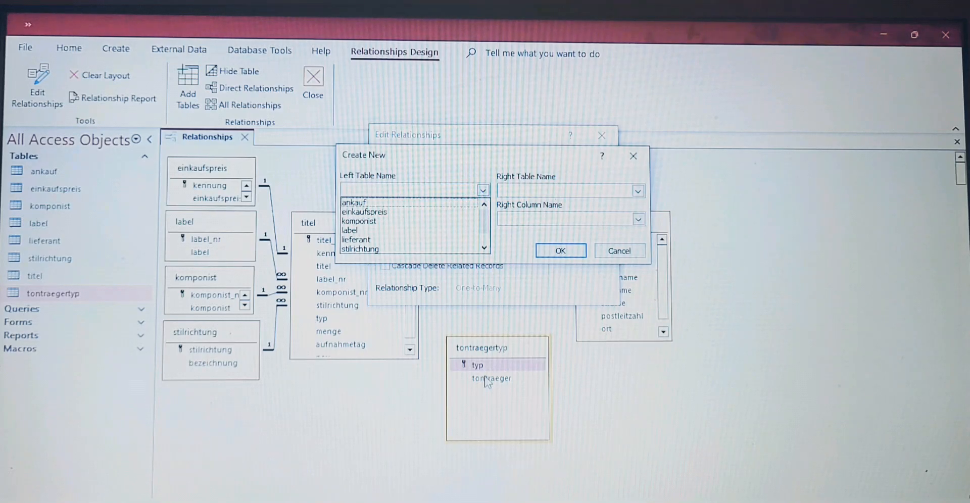
pyautogui.moveTo(484, 228)
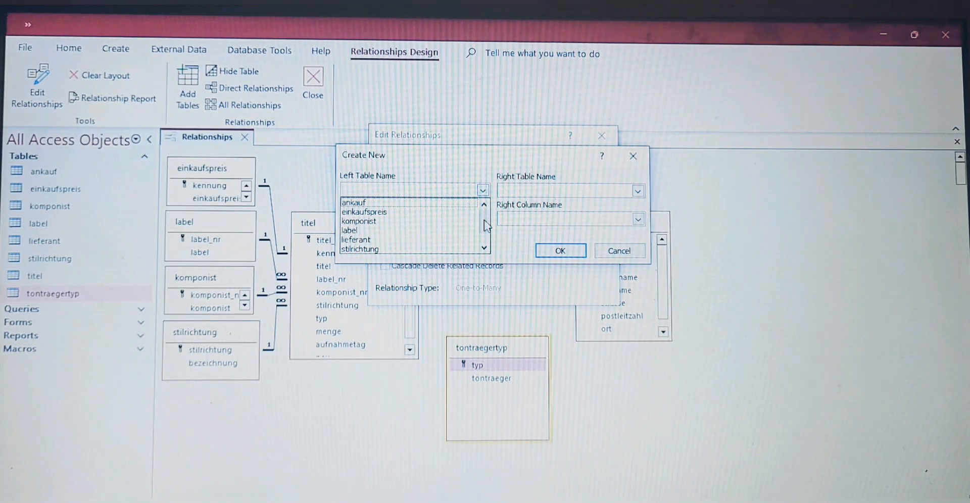
pyautogui.click(366, 250)
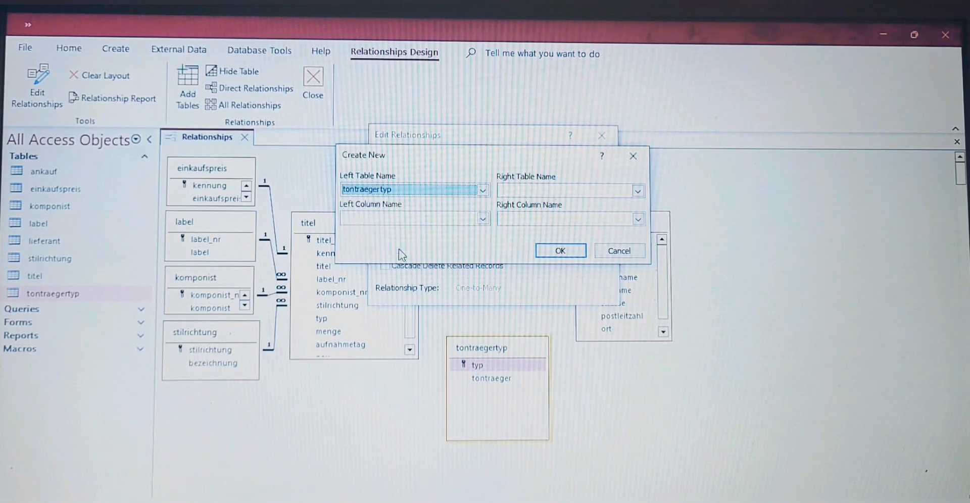
pyautogui.click(483, 220)
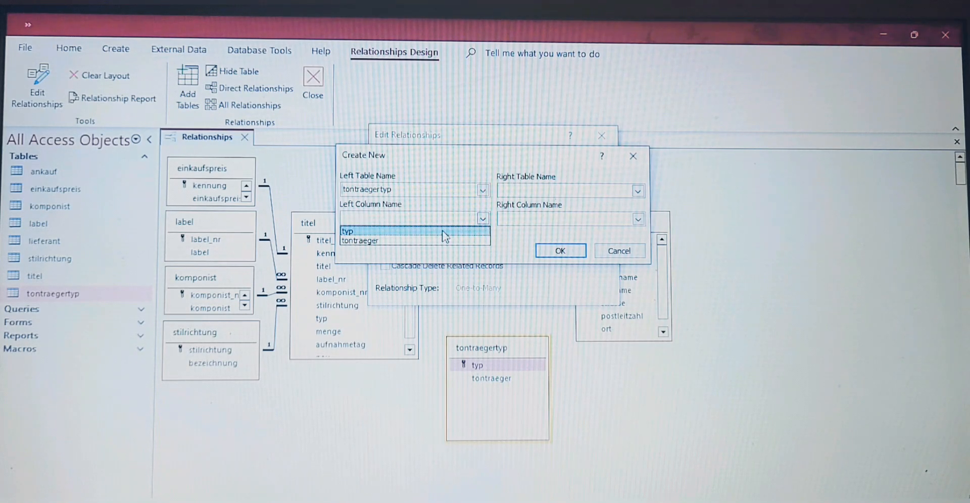
pyautogui.click(347, 231)
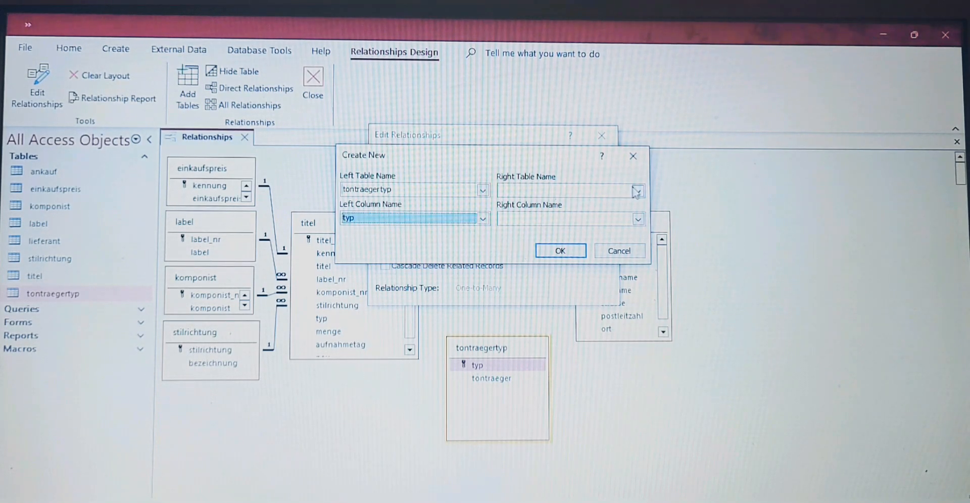
# Choose titel as the right table and typ as its matching field
pyautogui.click(636, 191)
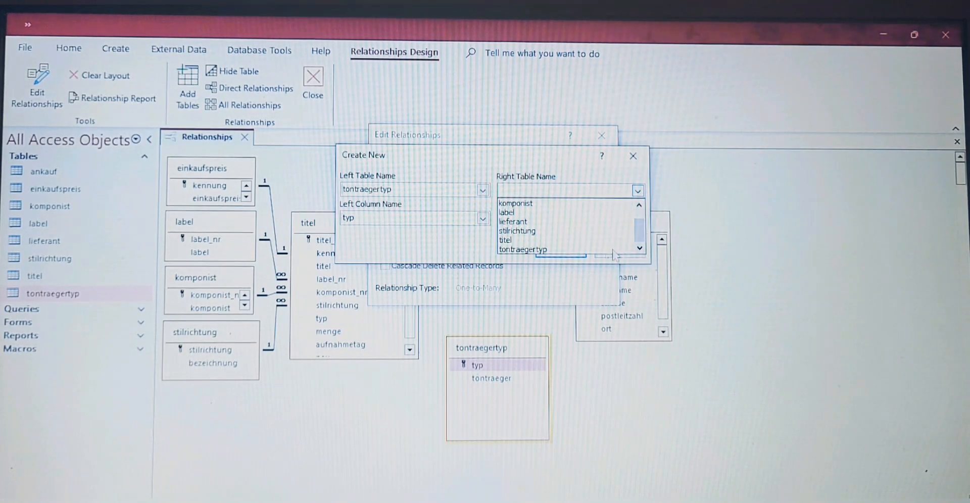
pyautogui.click(506, 239)
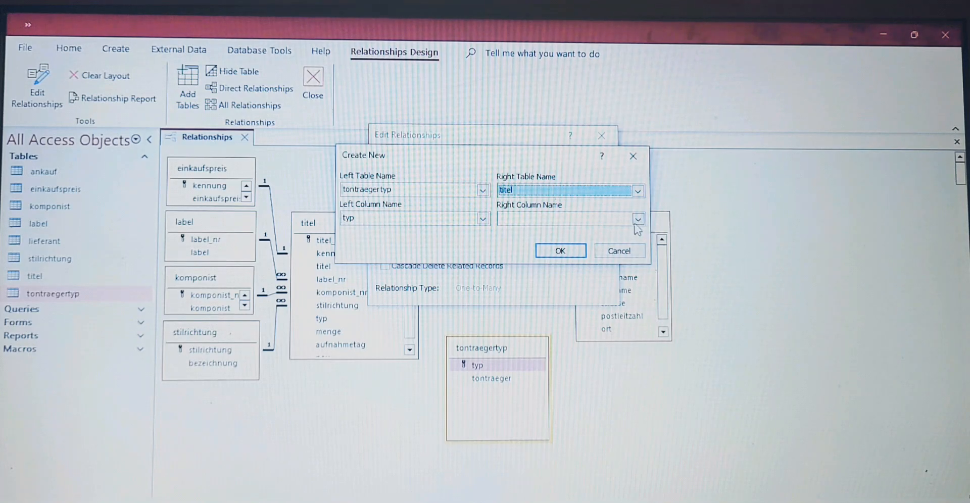
pyautogui.click(637, 219)
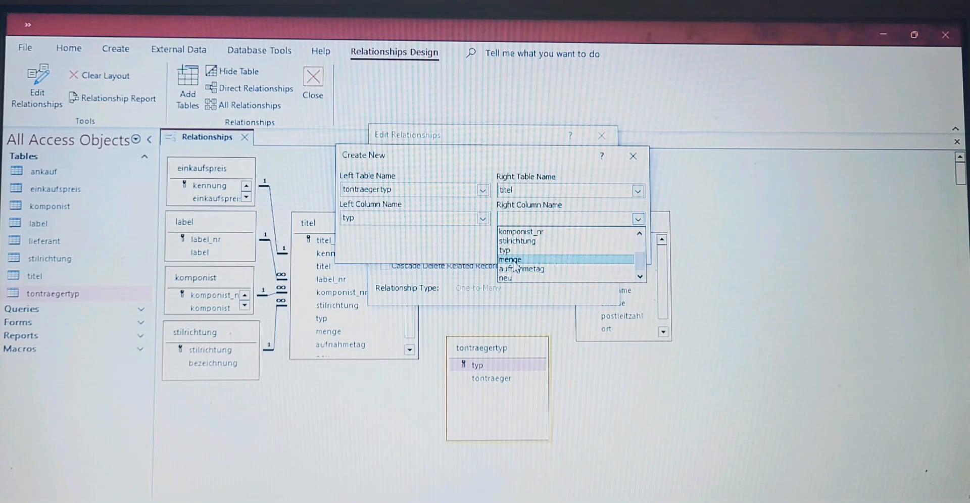
pyautogui.click(505, 251)
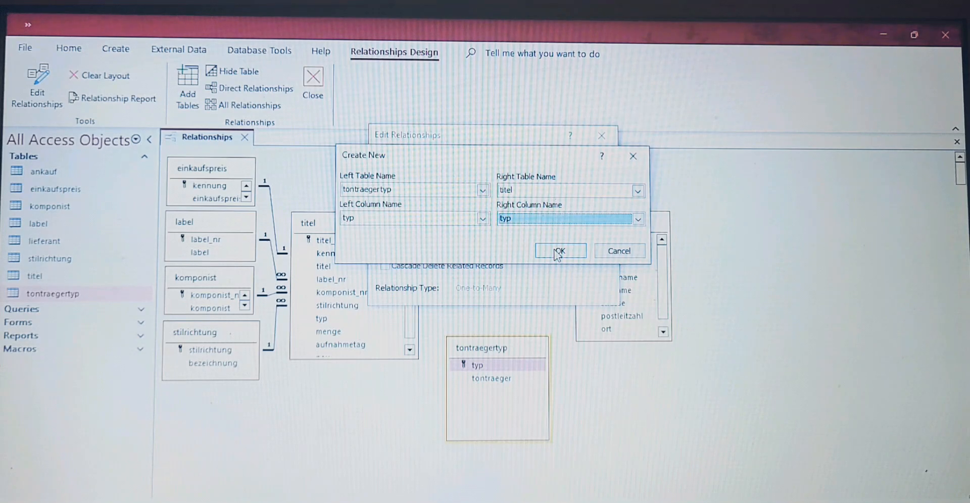
# Confirm the typ field pairing and enable referential integrity with cascade updates
pyautogui.click(560, 250)
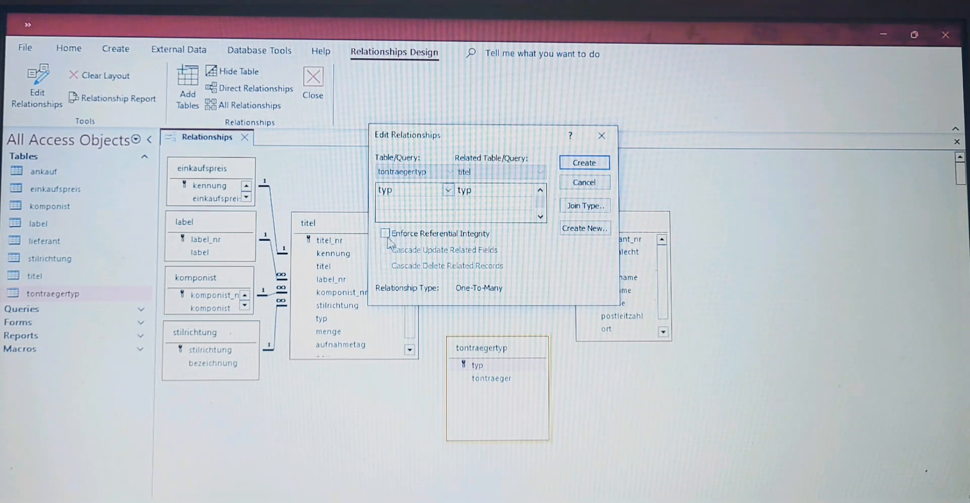
pyautogui.click(385, 234)
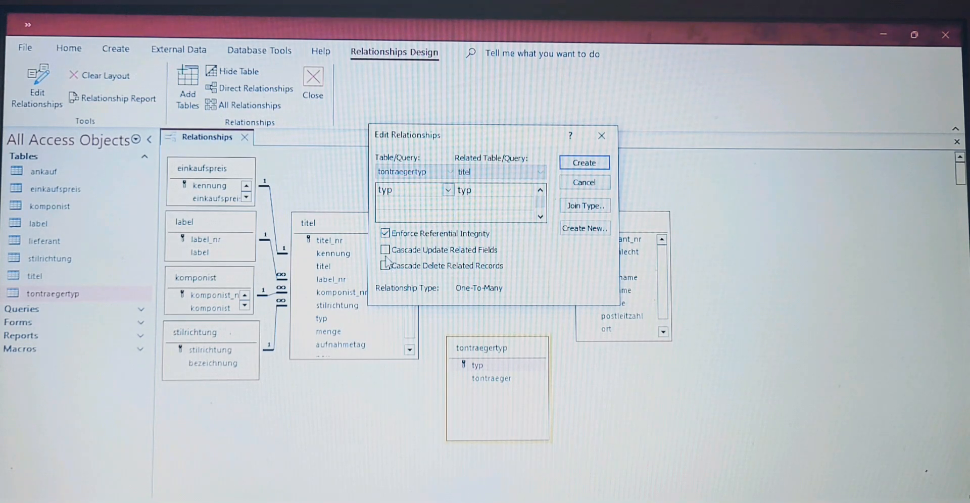
pyautogui.click(384, 251)
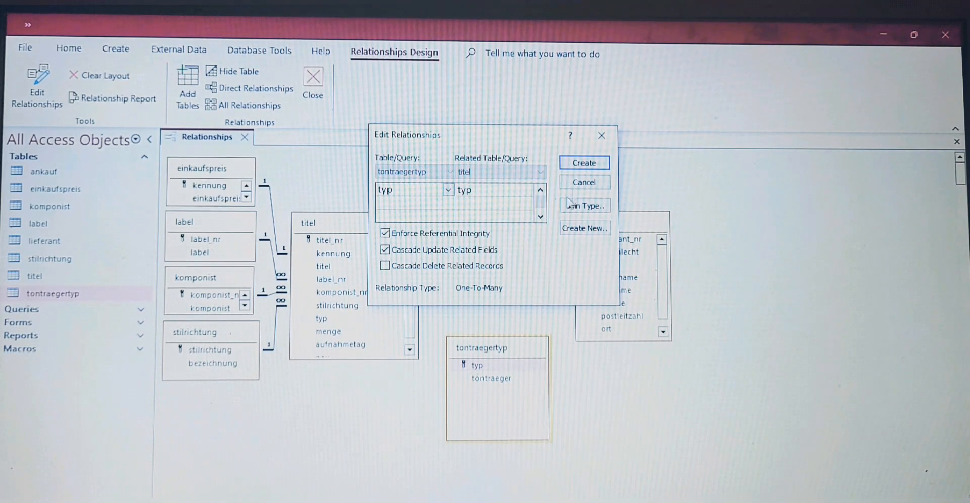
# Create the tontraegertyp–titel relationship and save the relationships layout on closing
pyautogui.click(584, 162)
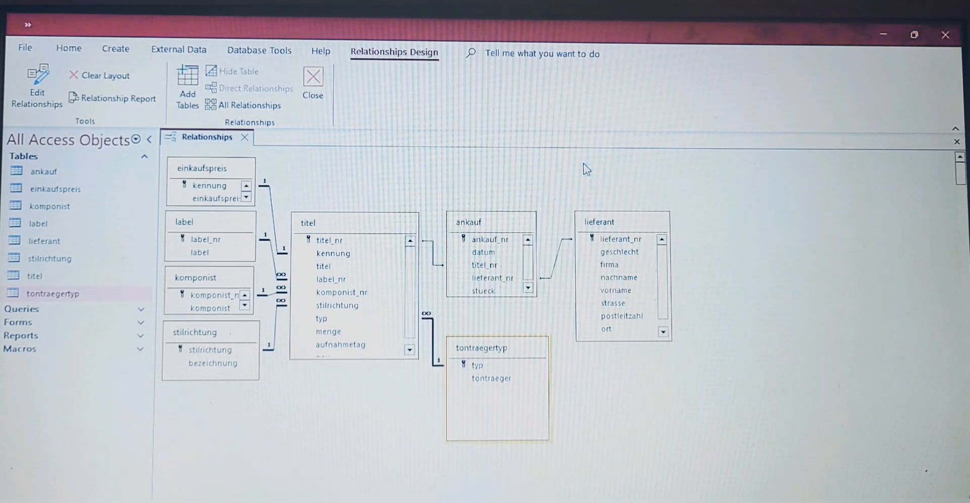
pyautogui.moveTo(530, 360)
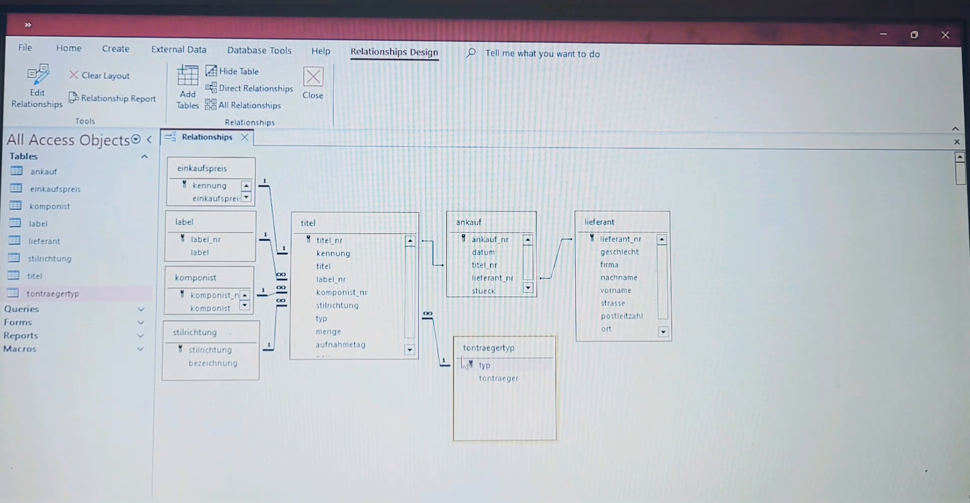
pyautogui.moveTo(472, 385)
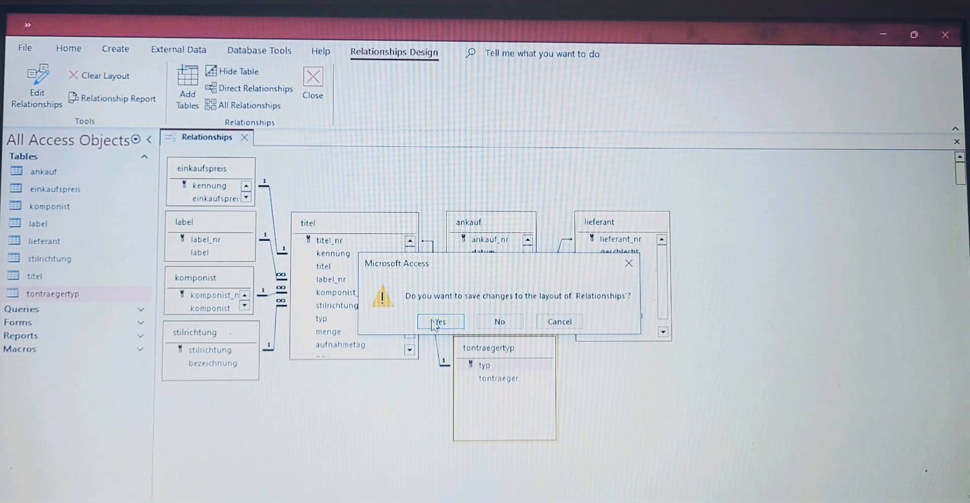
pyautogui.click(441, 321)
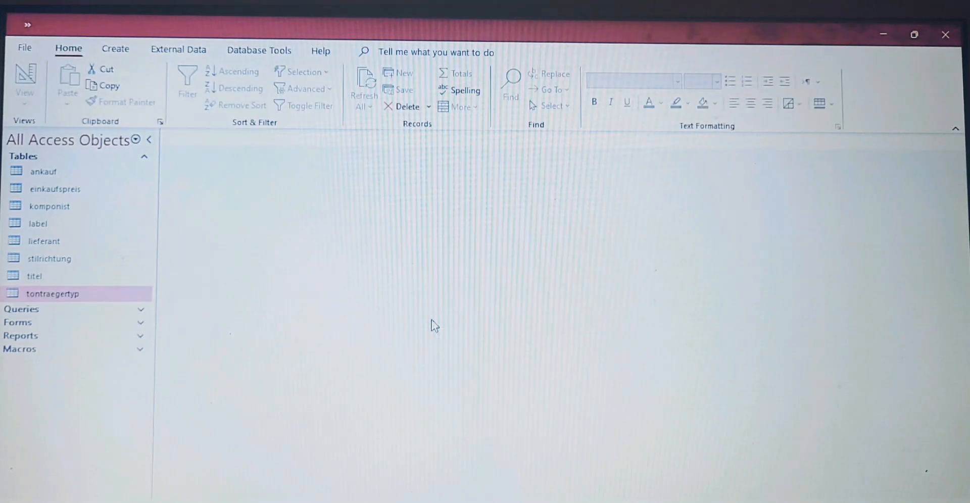
pyautogui.moveTo(223, 229)
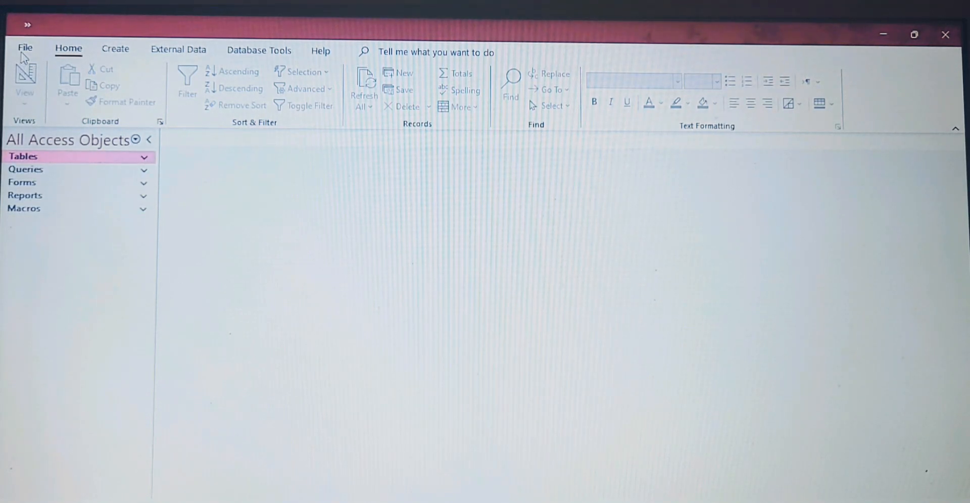
# Save the database as Klangforum.accdb on the Desktop, replacing the existing file
pyautogui.click(25, 47)
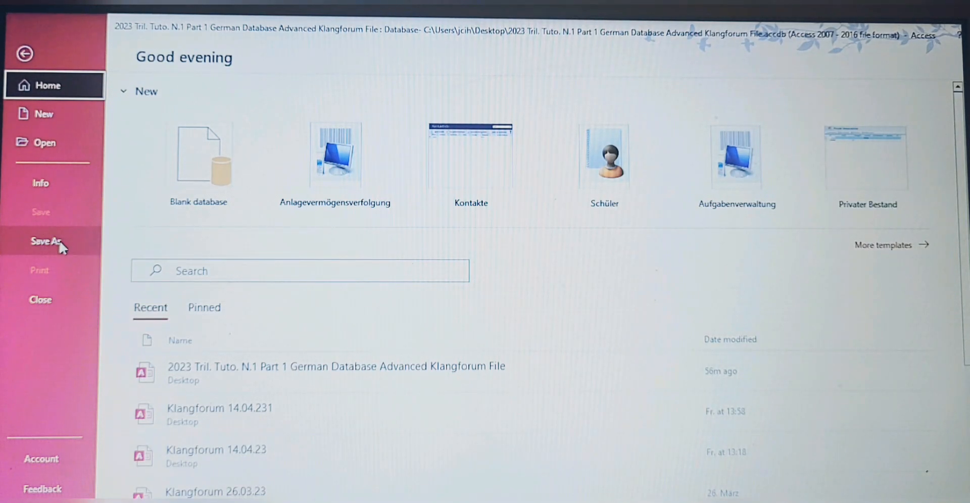
pyautogui.click(45, 241)
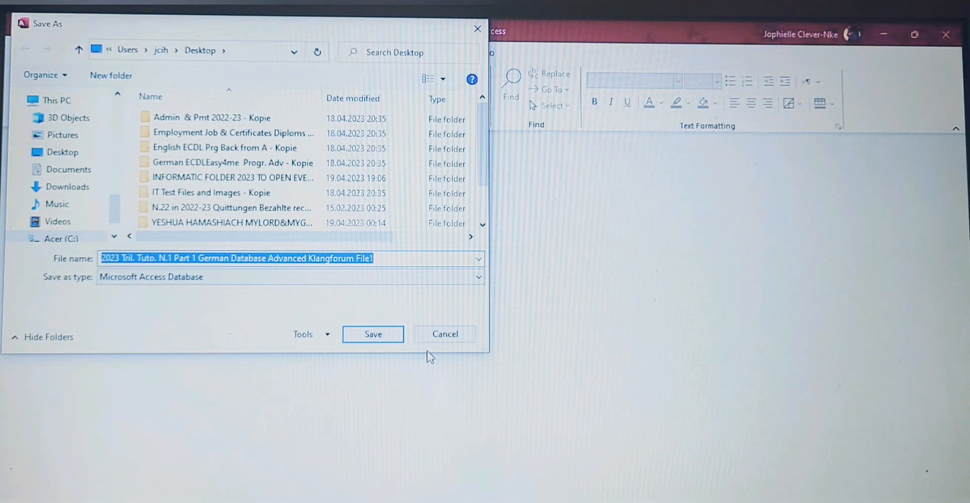
pyautogui.click(372, 335)
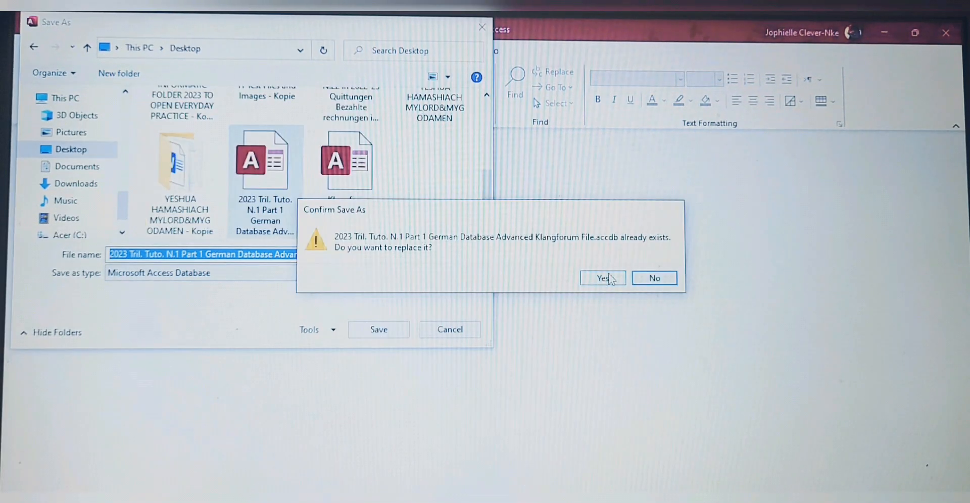
pyautogui.click(602, 278)
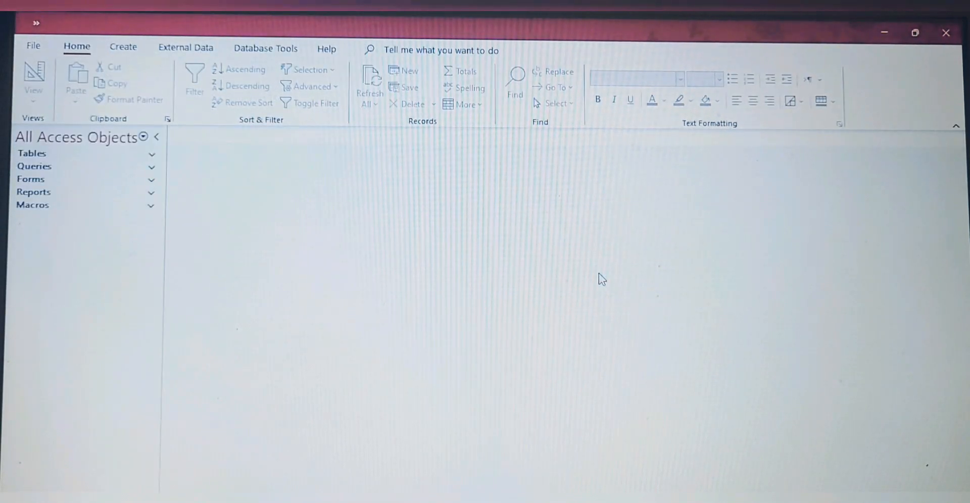